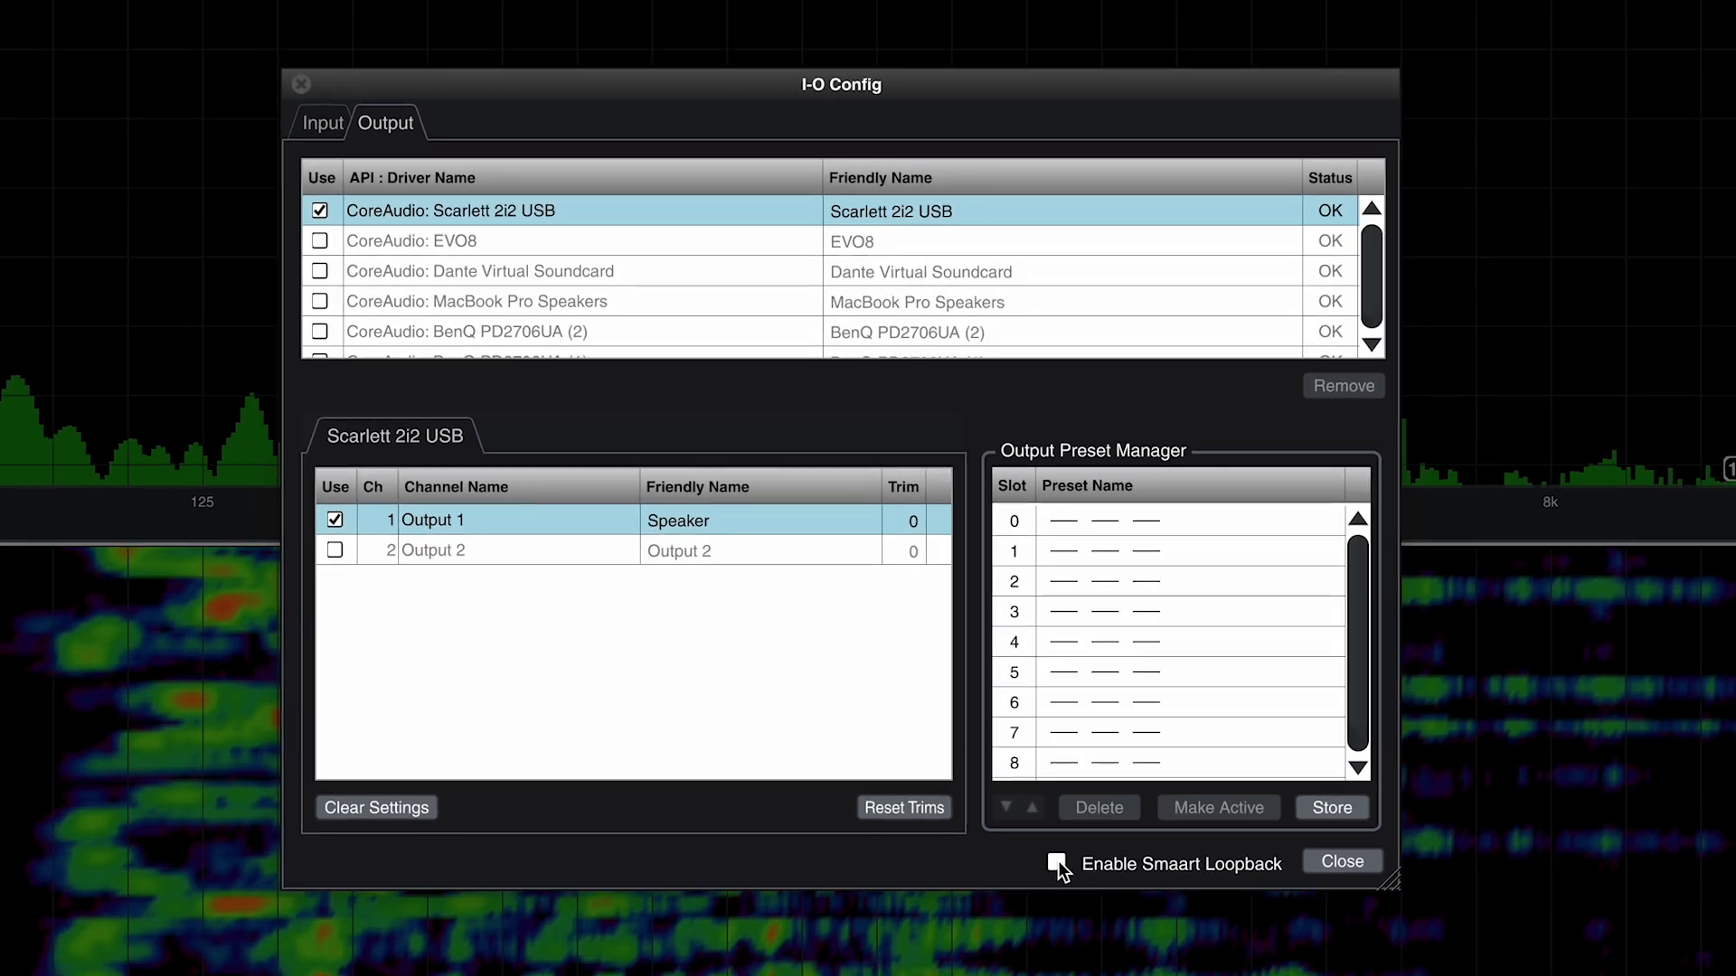
# Enable Smaart Loopback for the outputs and accept the latency warning
pyautogui.click(1057, 864)
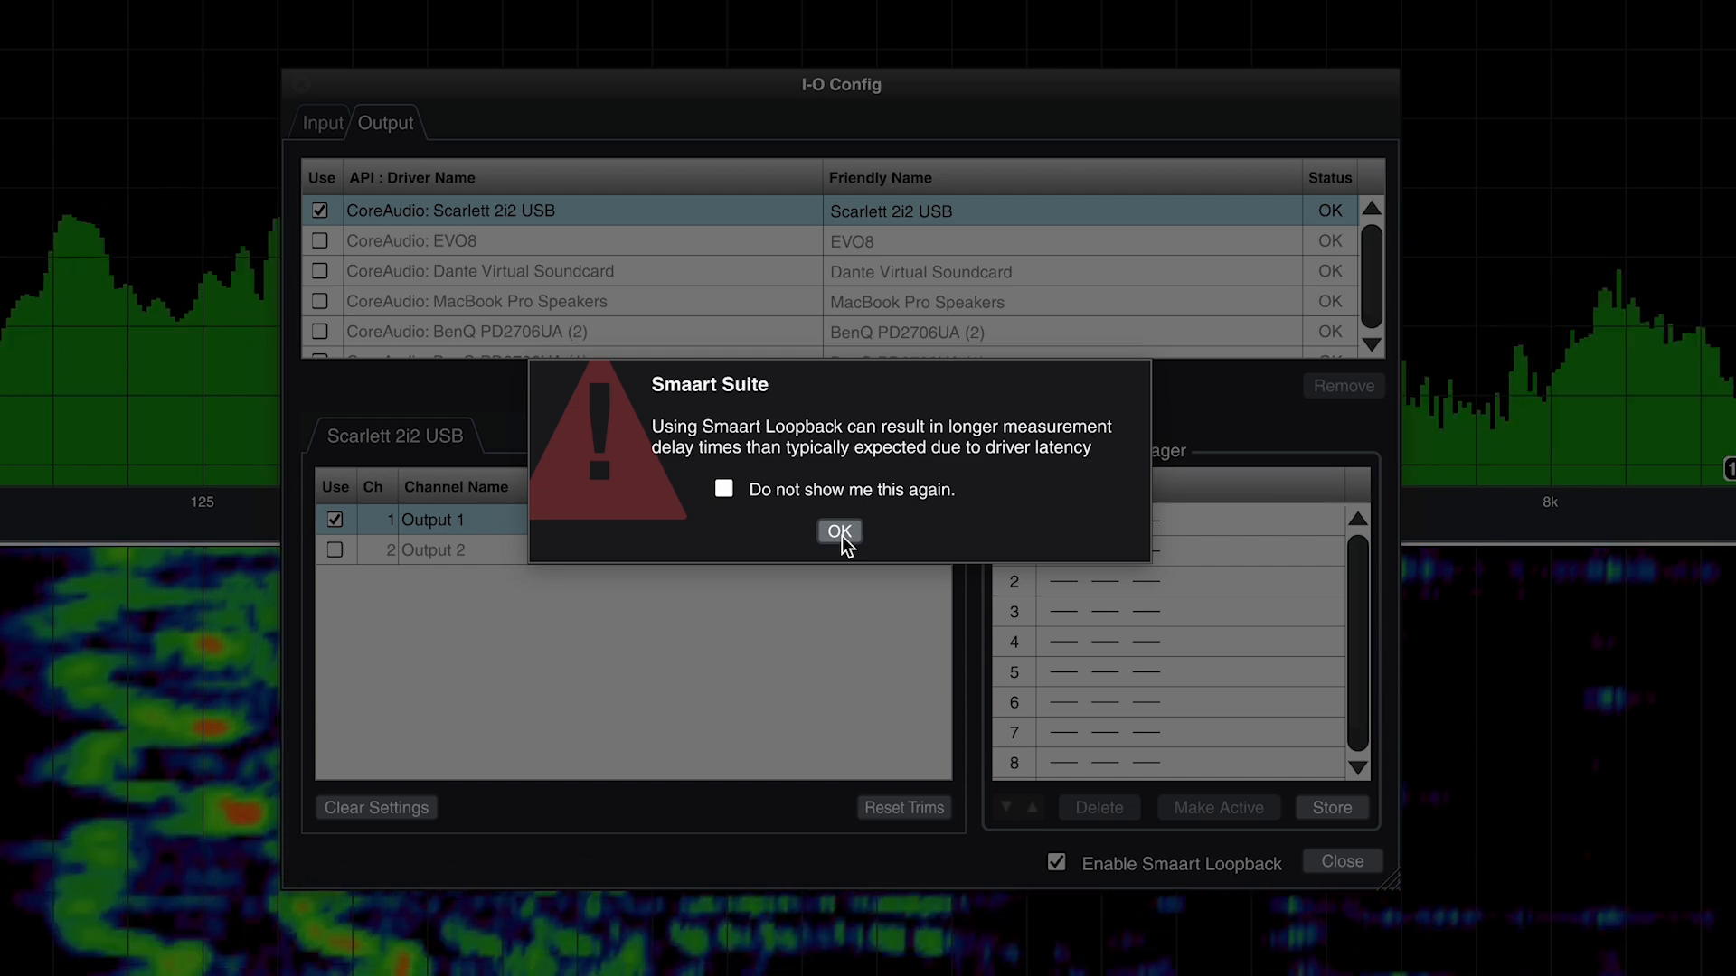
pyautogui.click(838, 533)
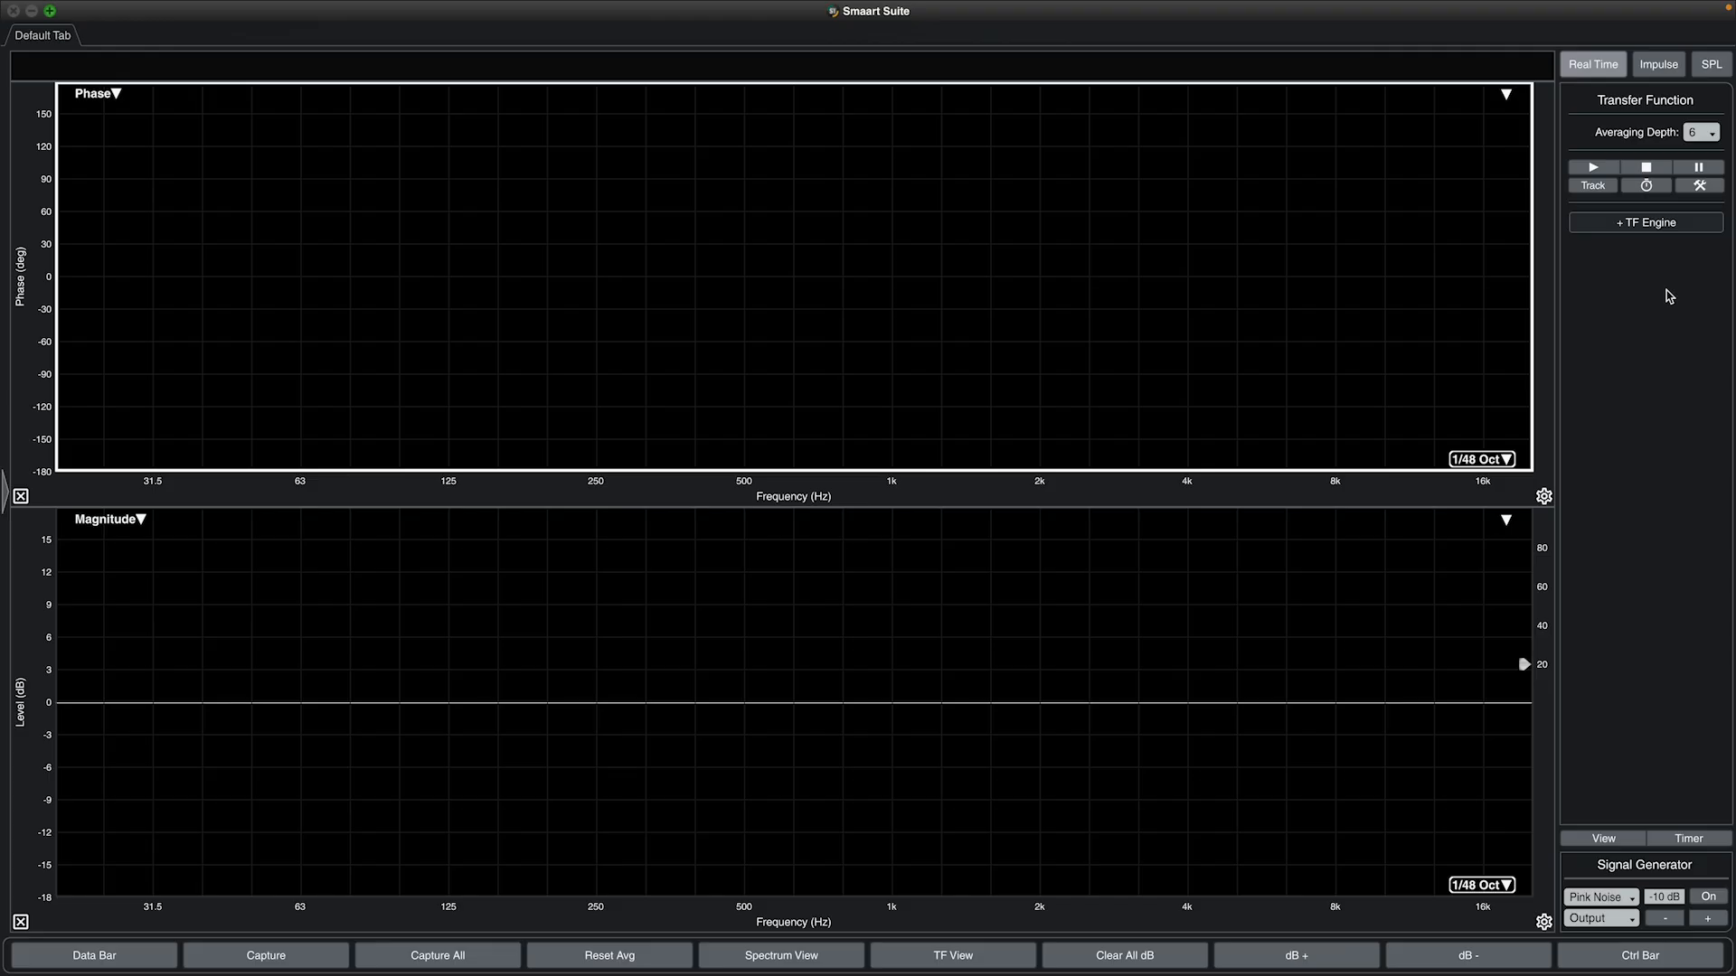
# Add a TF engine named 'Mic TF' with loopback Output 1 as reference
pyautogui.click(1644, 222)
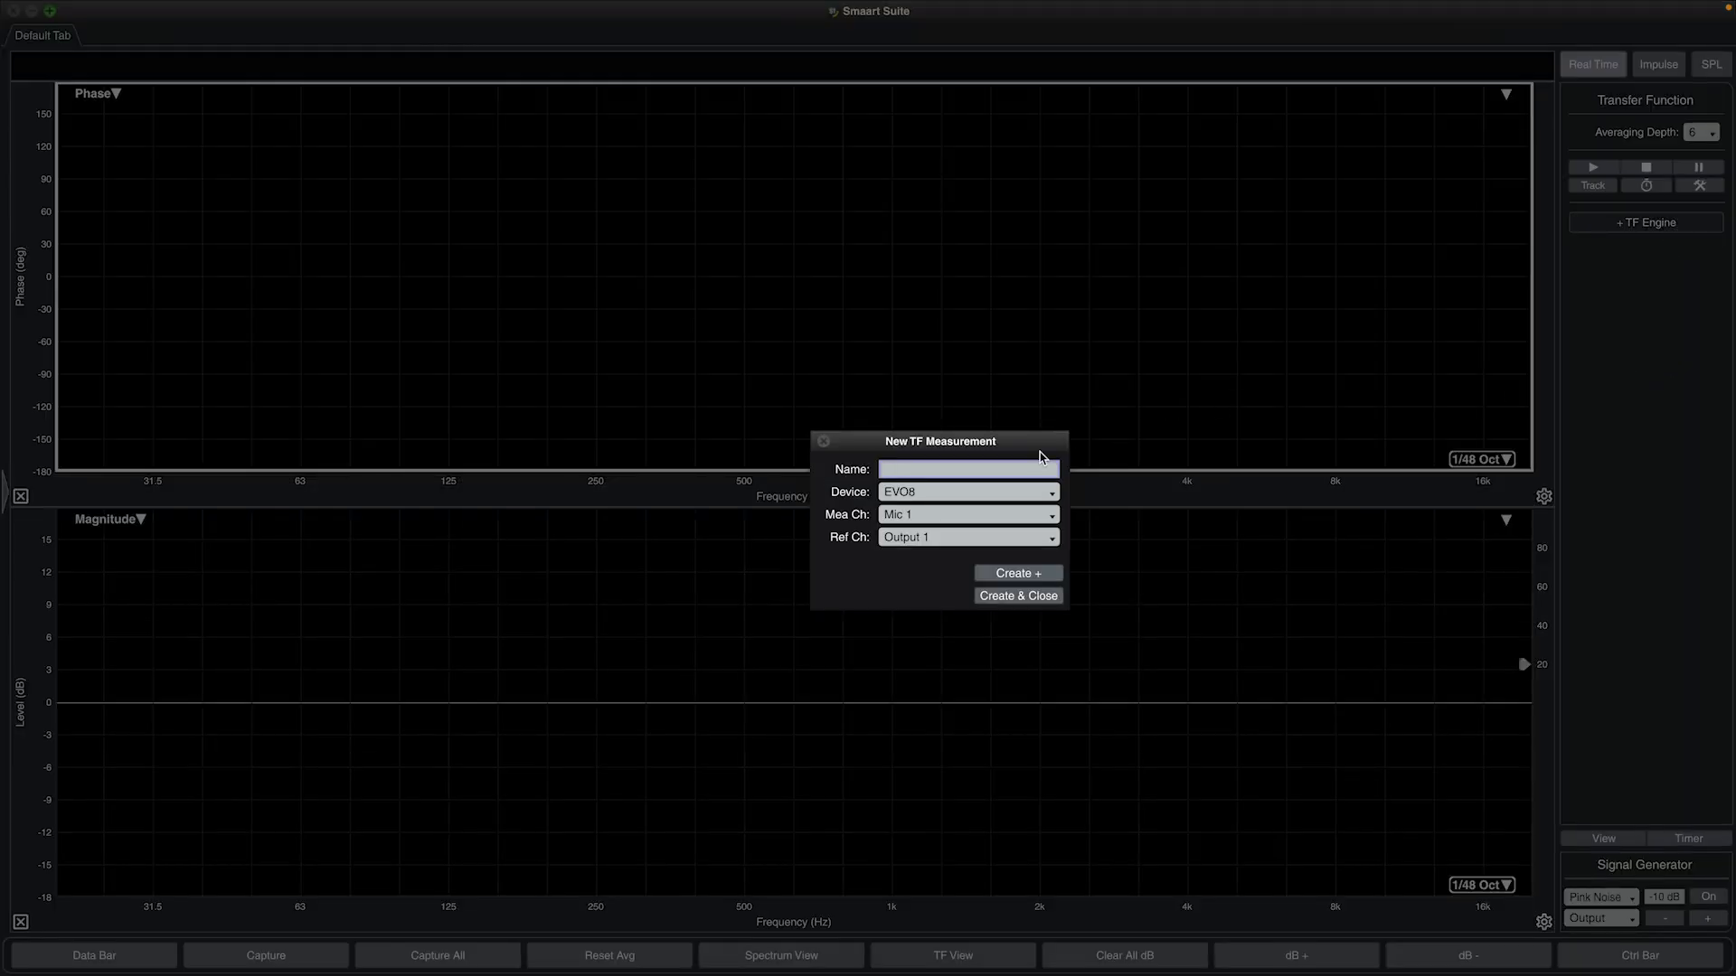
pyautogui.write('Mic TF')
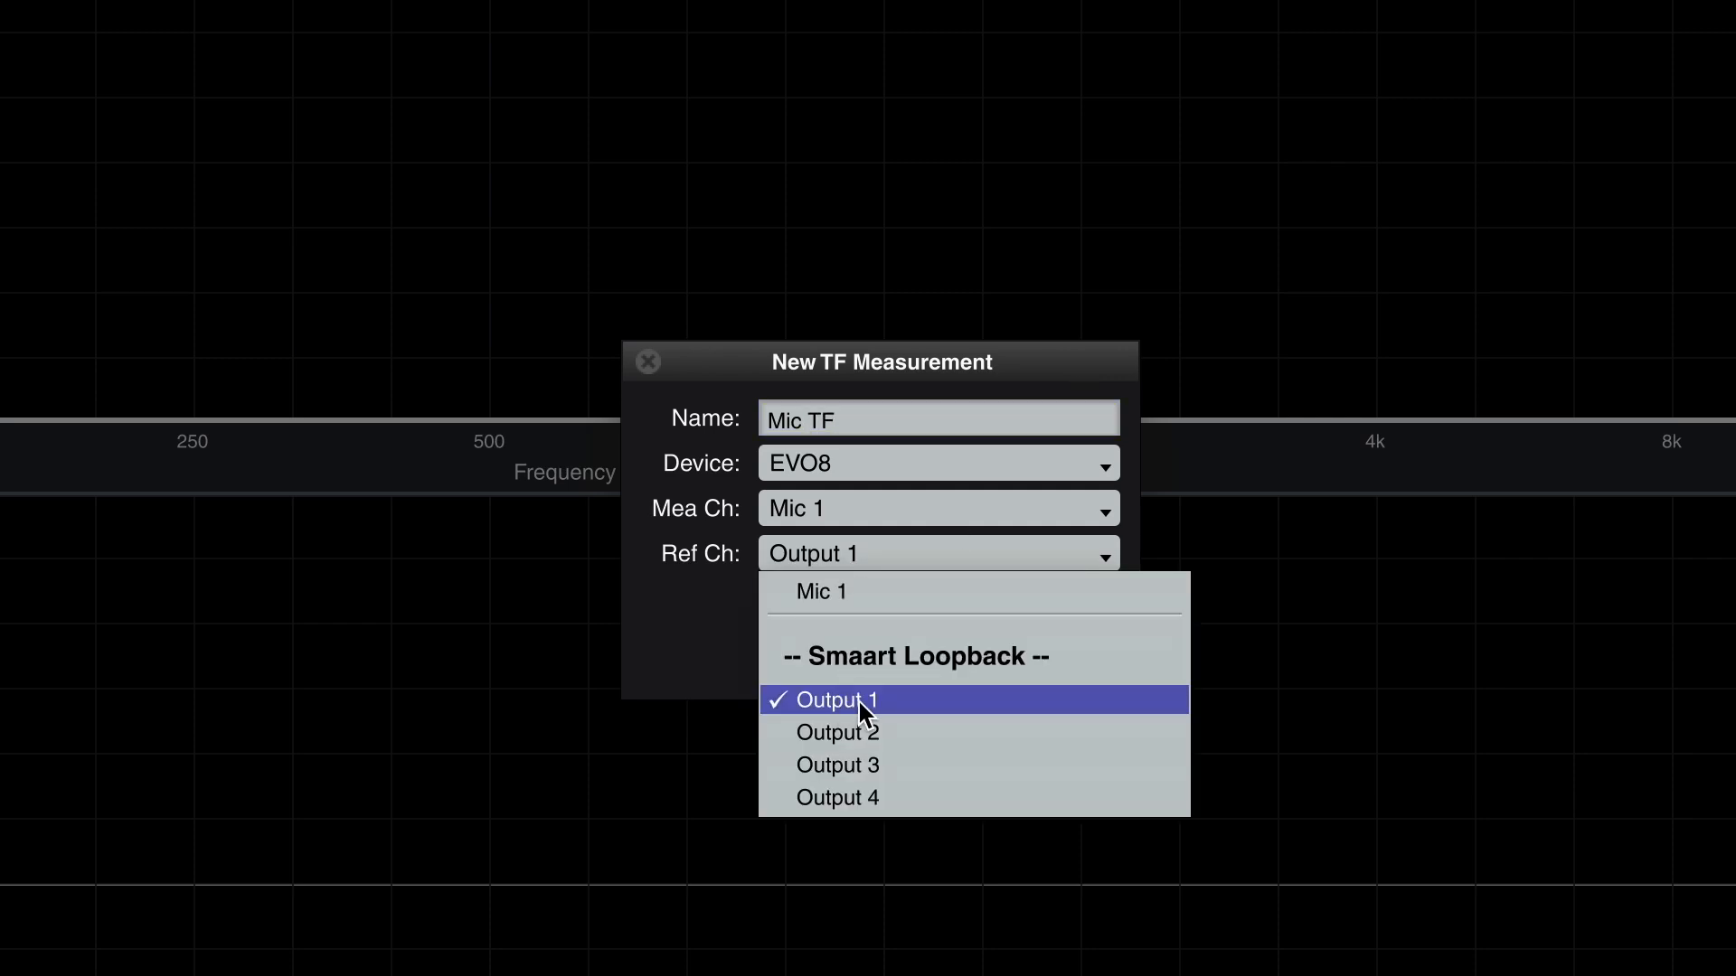
pyautogui.click(838, 699)
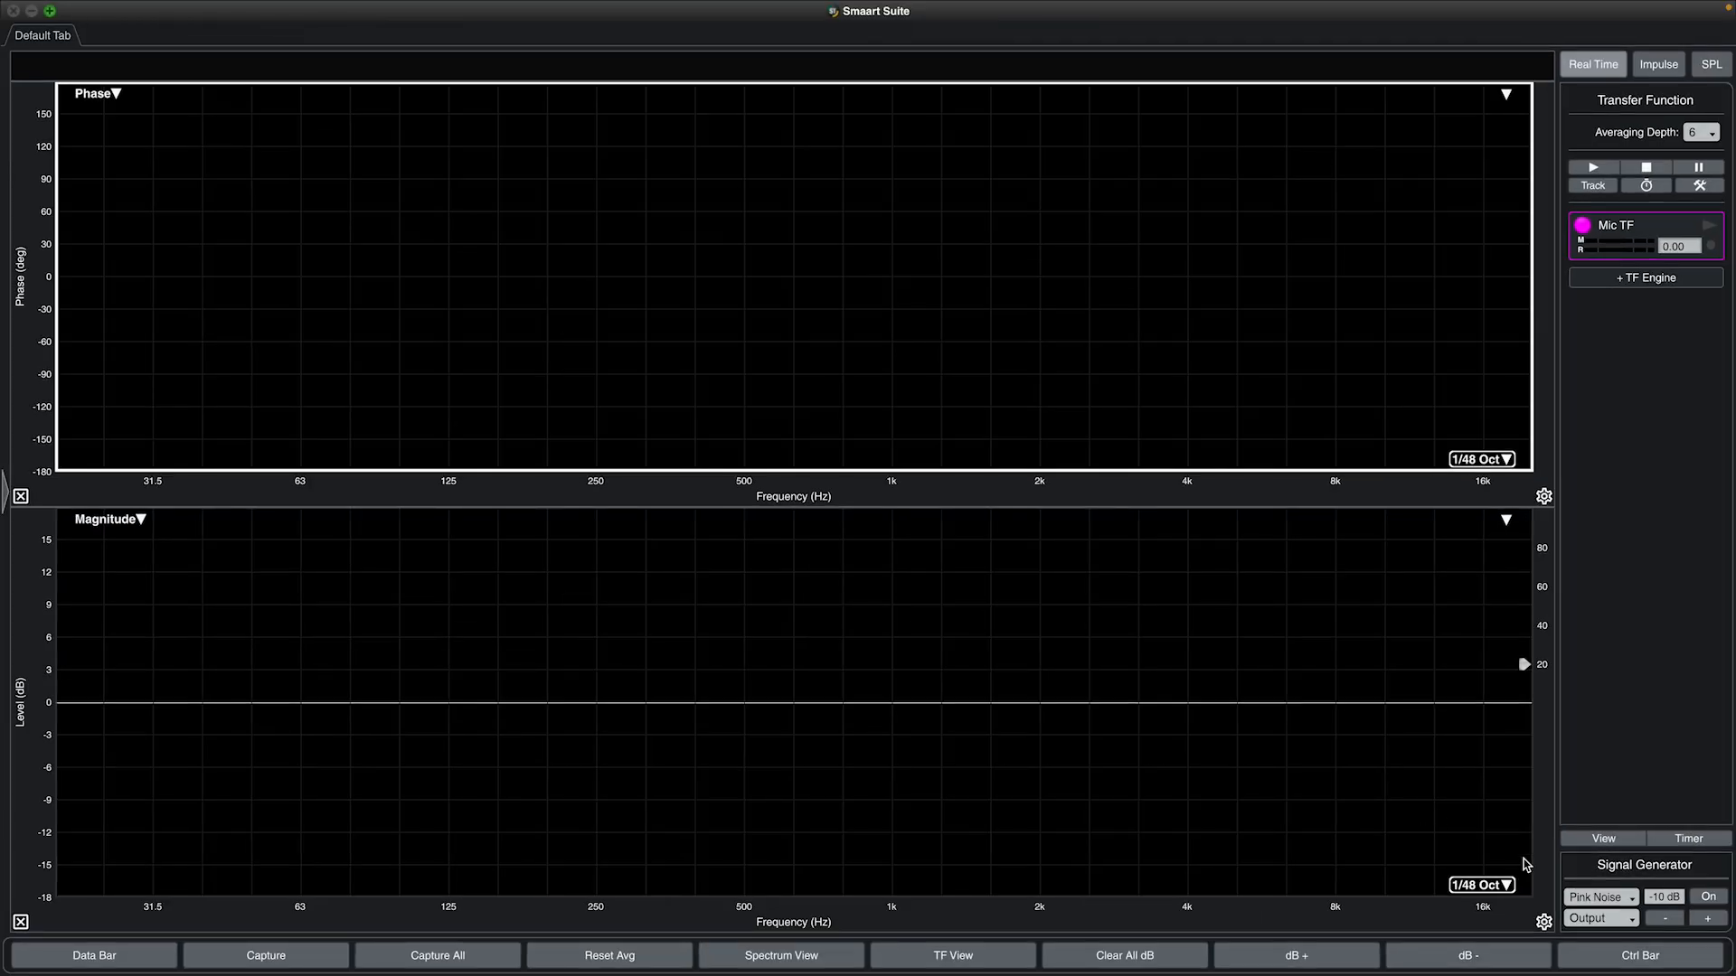
# Turn on the pink noise generator and start the Mic TF engine
pyautogui.click(1708, 896)
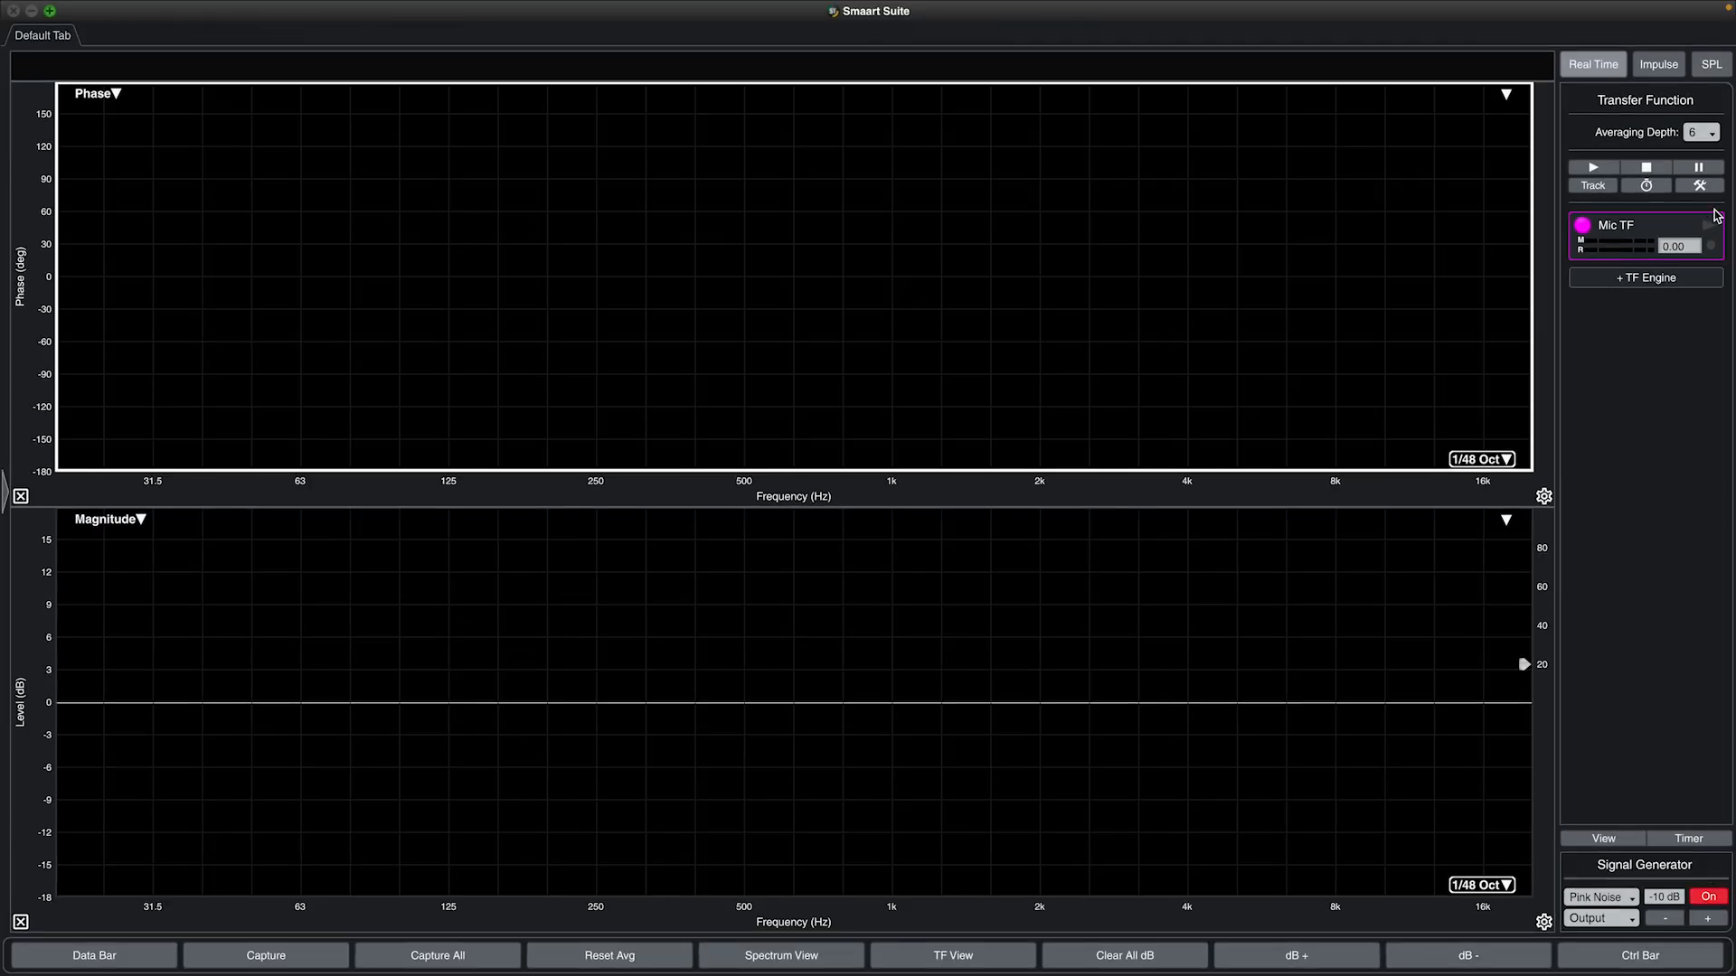
pyautogui.click(1644, 225)
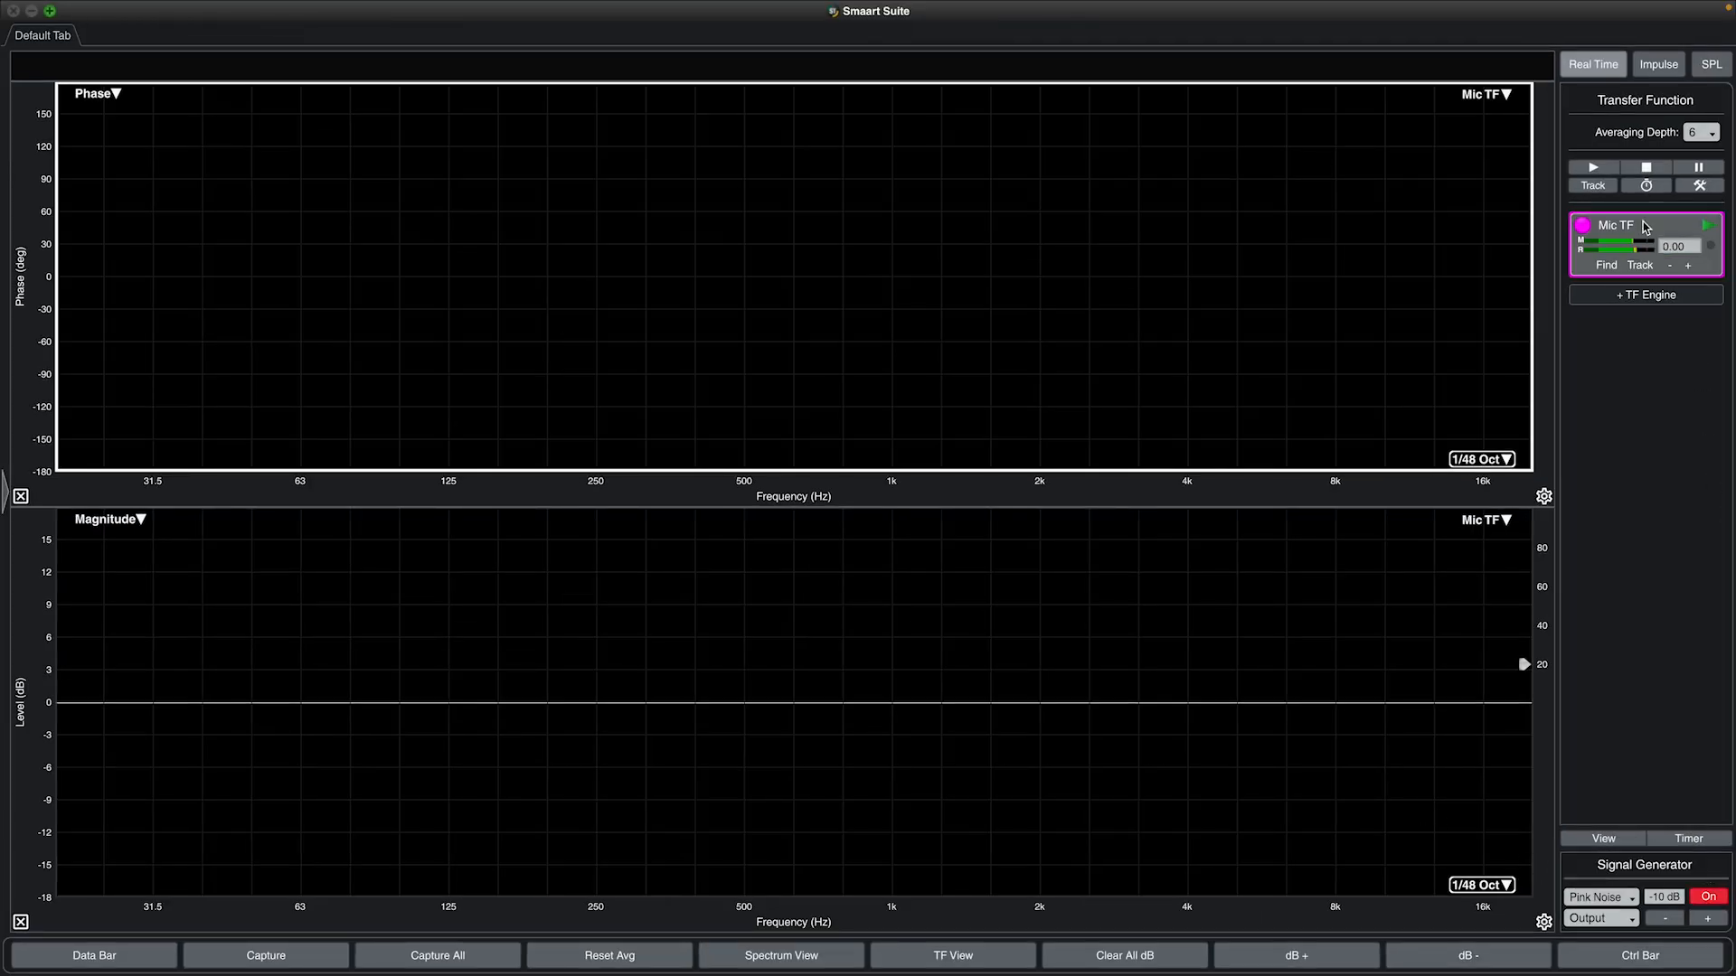